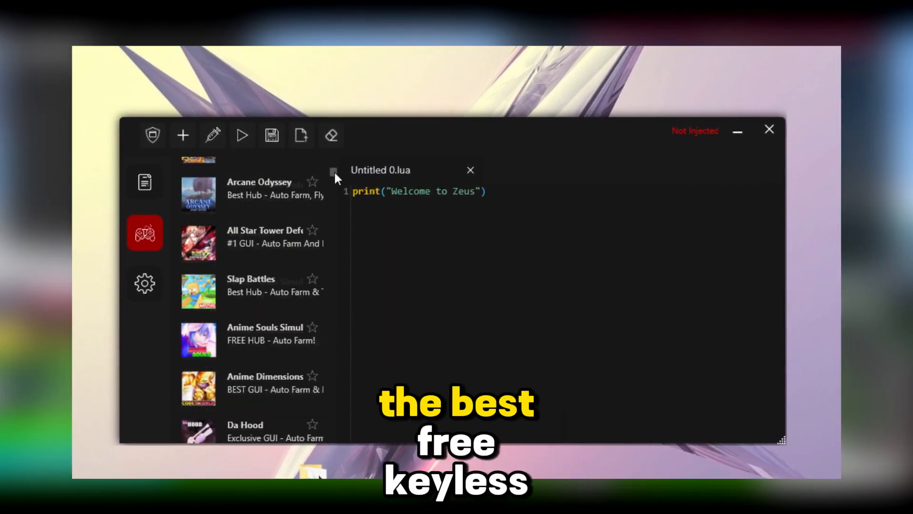
# Scroll down through the Zeus Games script list
pyautogui.scroll(-3)
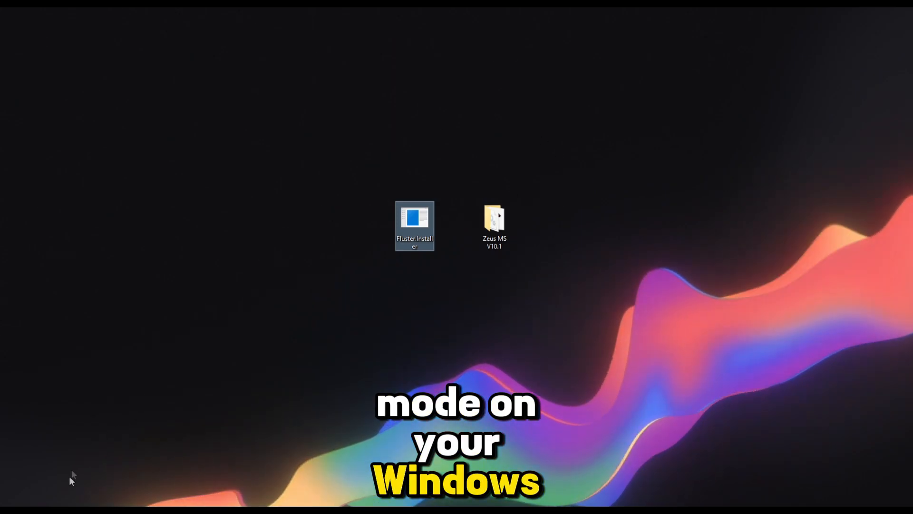
# Turn Developer Mode on under For developers settings, then return to the desktop
pyautogui.doubleClick(414, 225)
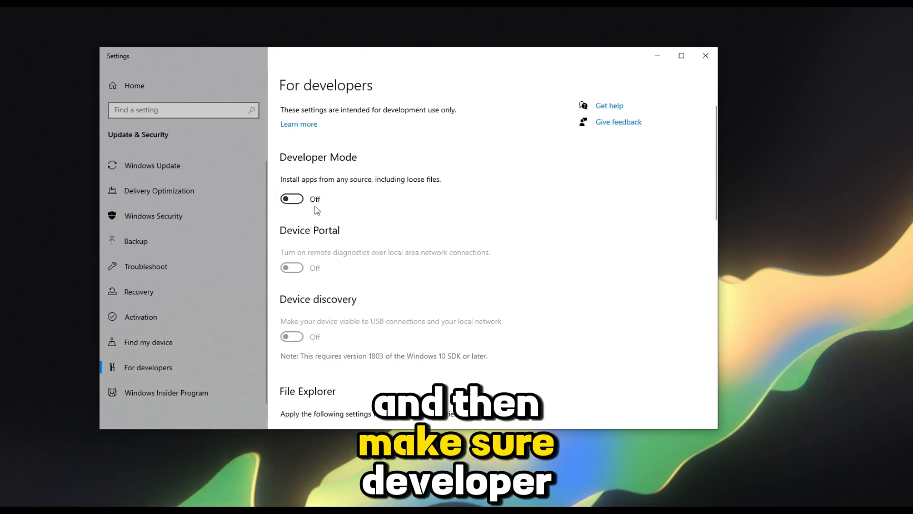
pyautogui.click(291, 198)
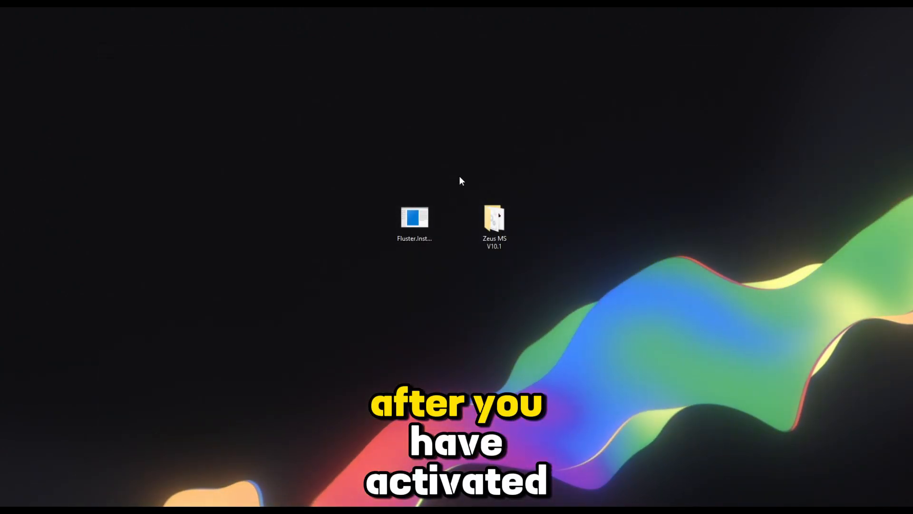
pyautogui.click(414, 221)
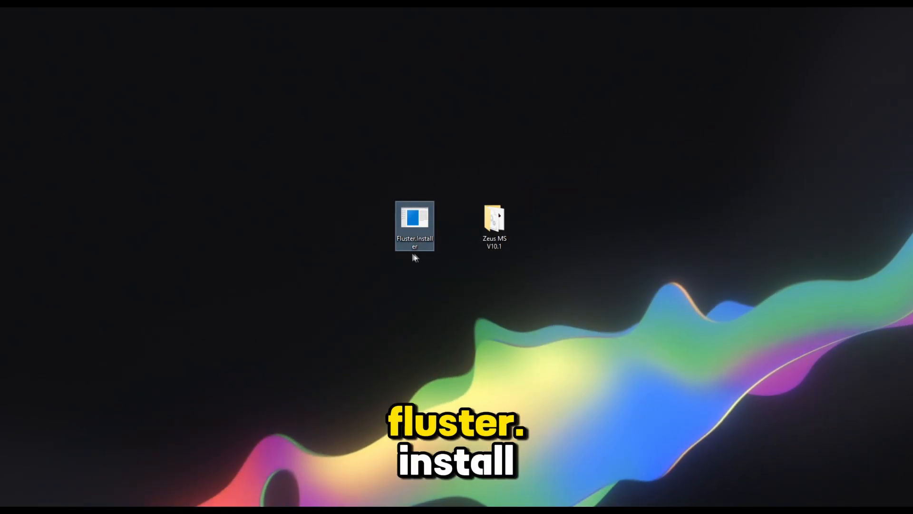
# Launch the Fluster.Installer from the desktop with administrator options
pyautogui.rightClick(414, 226)
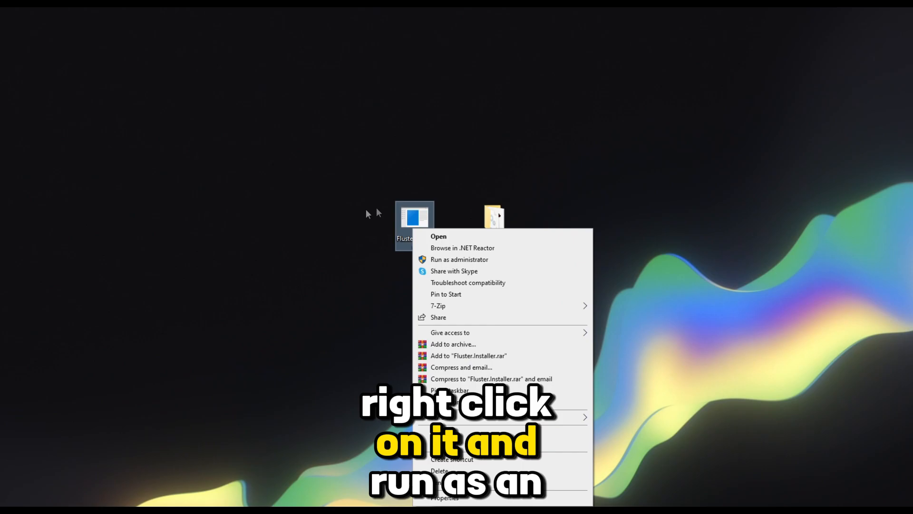
pyautogui.moveTo(402, 254)
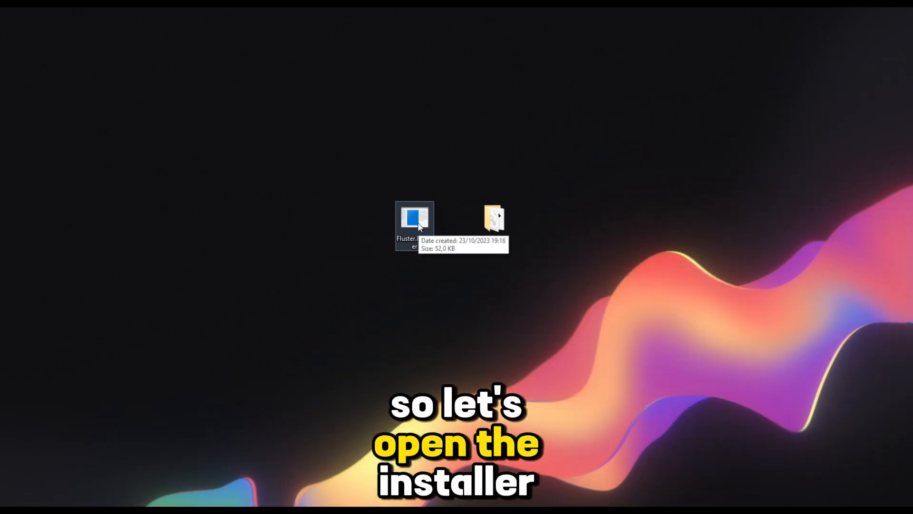
pyautogui.doubleClick(414, 221)
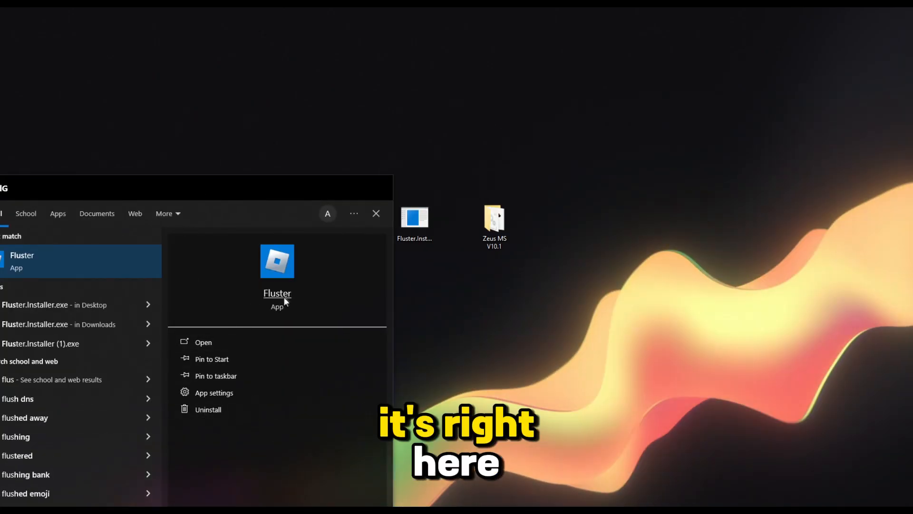
# Open the Fluster app from the Start search results
pyautogui.click(203, 342)
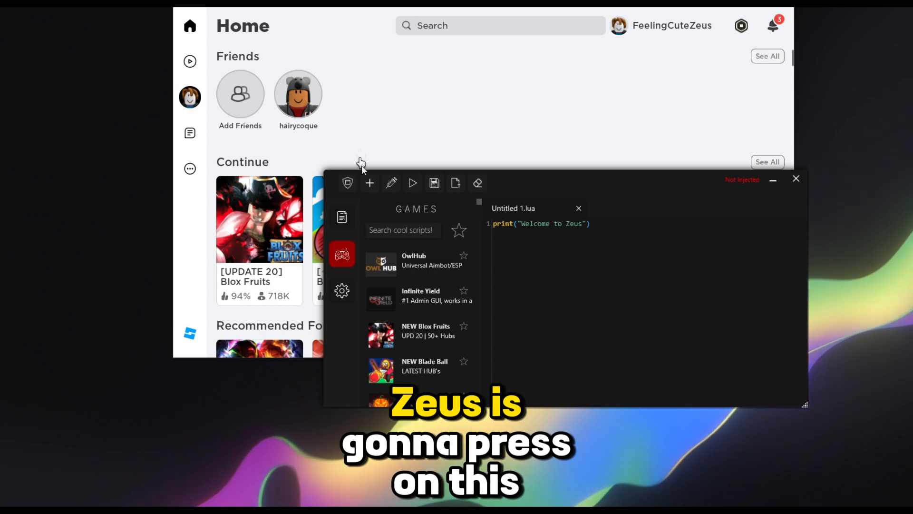
# Inject Zeus into the running Roblox and dismiss the Injection Result message
pyautogui.click(347, 182)
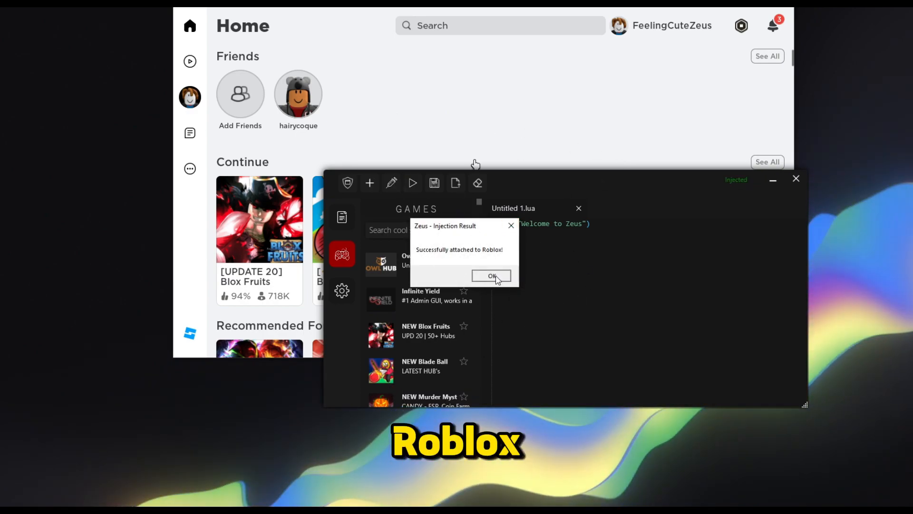
pyautogui.click(491, 275)
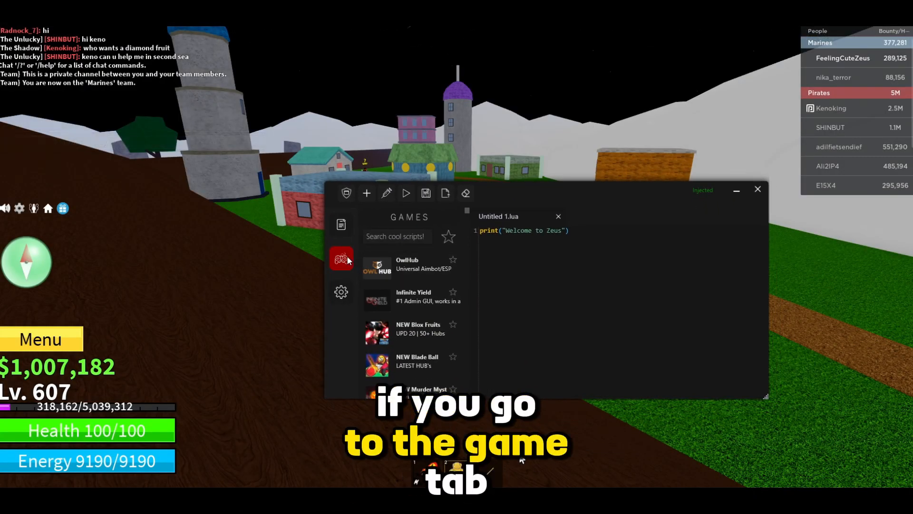
pyautogui.moveTo(667, 221)
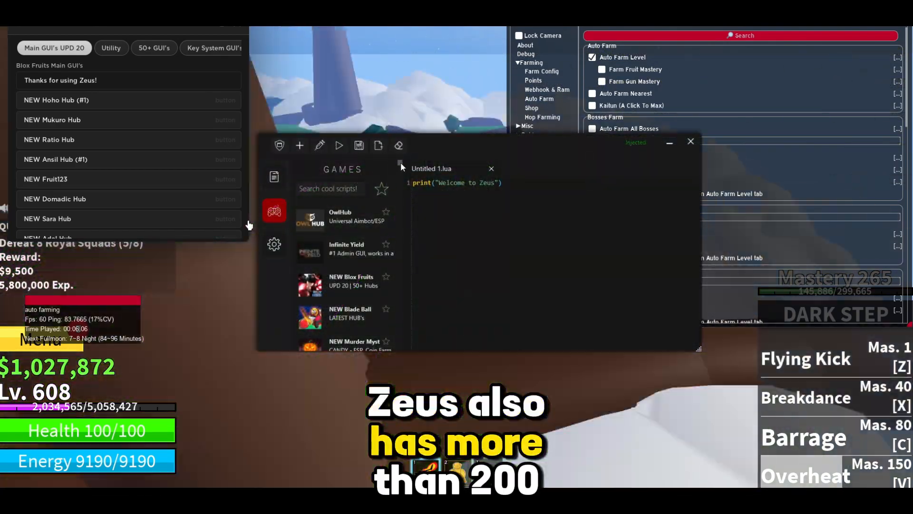
# Scroll the Zeus Blox Fruits script list and select a script
pyautogui.scroll(-3)
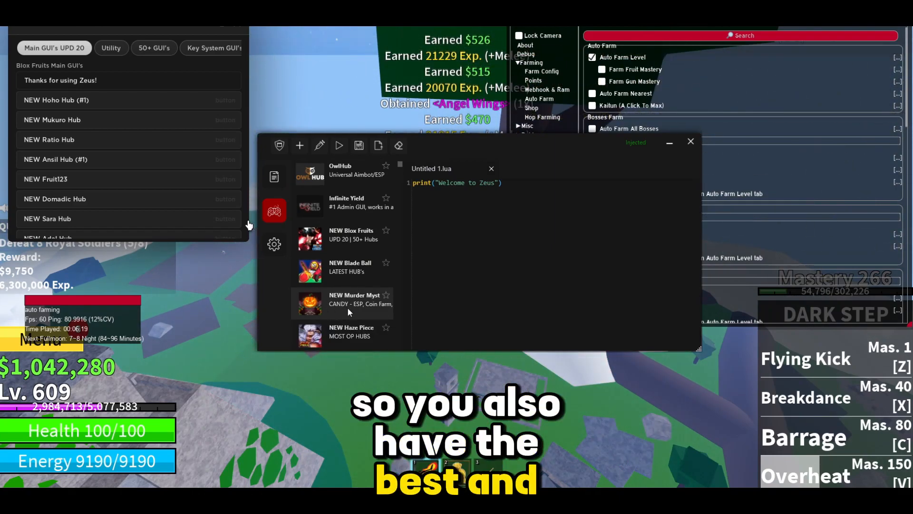
pyautogui.scroll(-3)
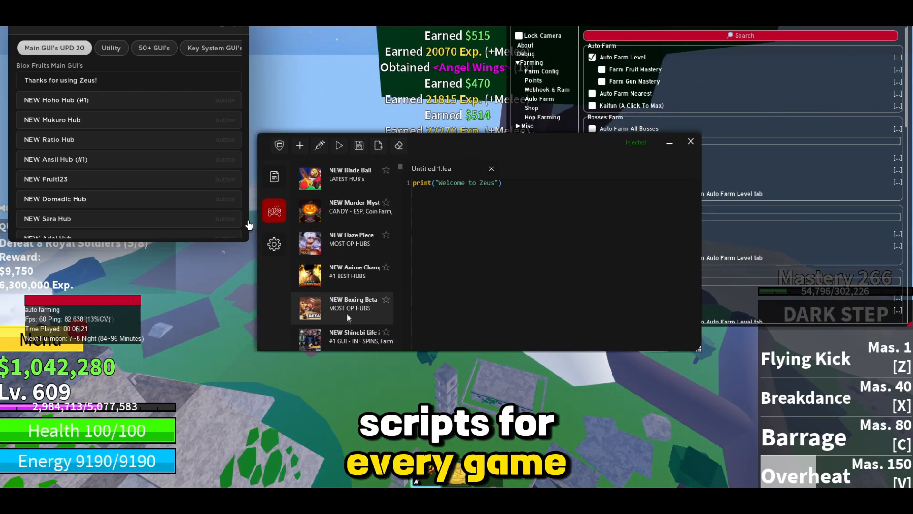
pyautogui.click(274, 244)
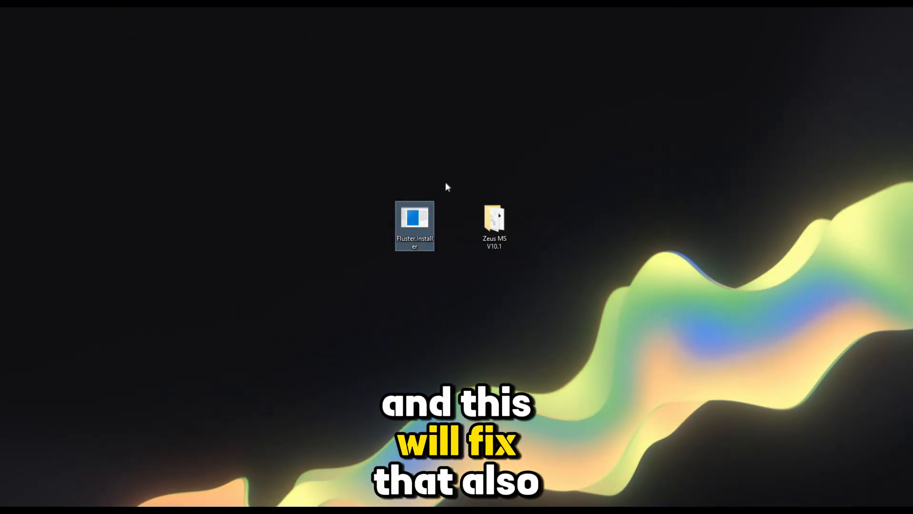
pyautogui.moveTo(448, 305)
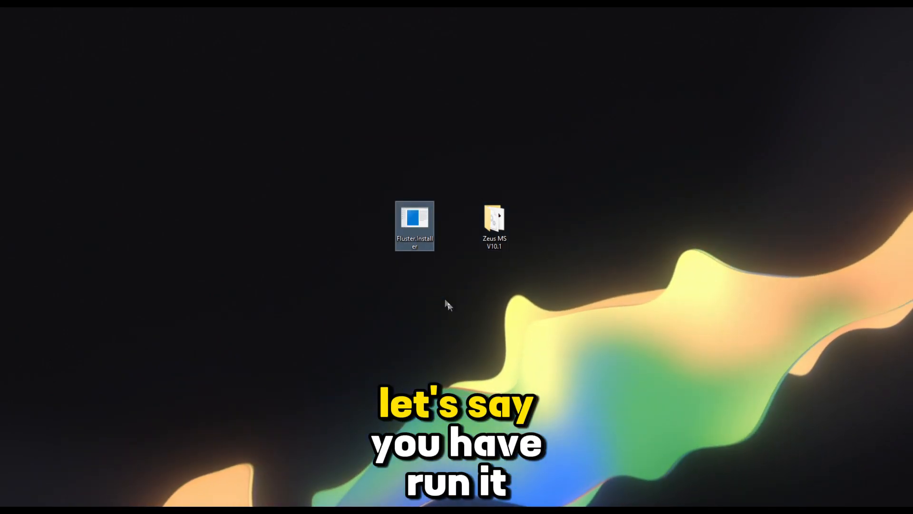
pyautogui.moveTo(459, 361)
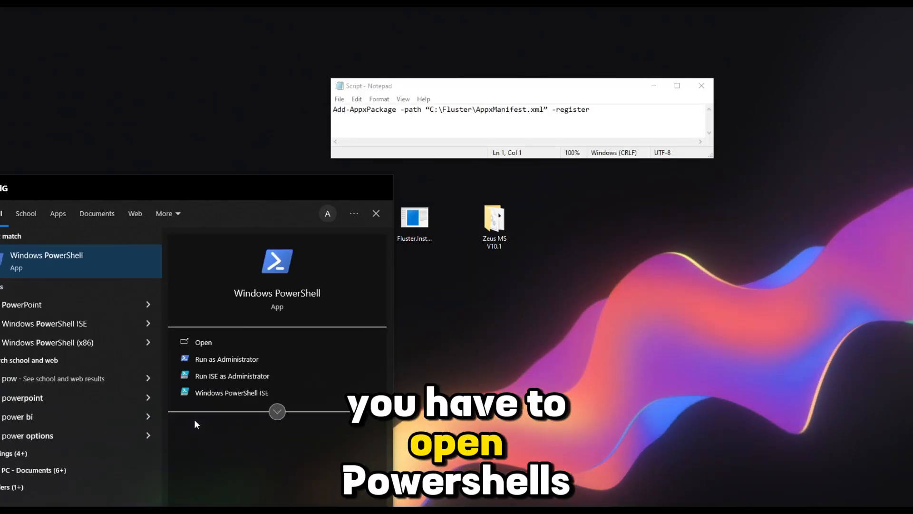
# Open PowerShell and run the pasted Add-AppxPackage -register command for Fluster
pyautogui.click(203, 342)
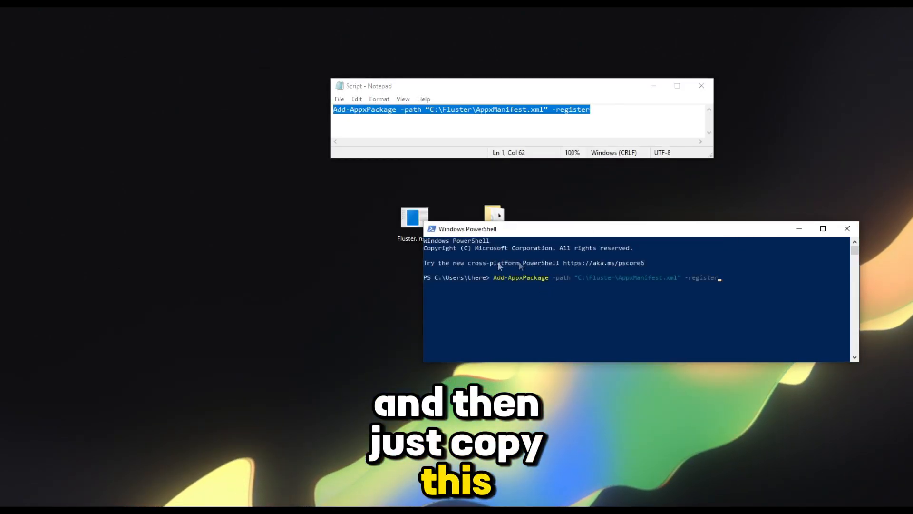
pyautogui.press('Return')
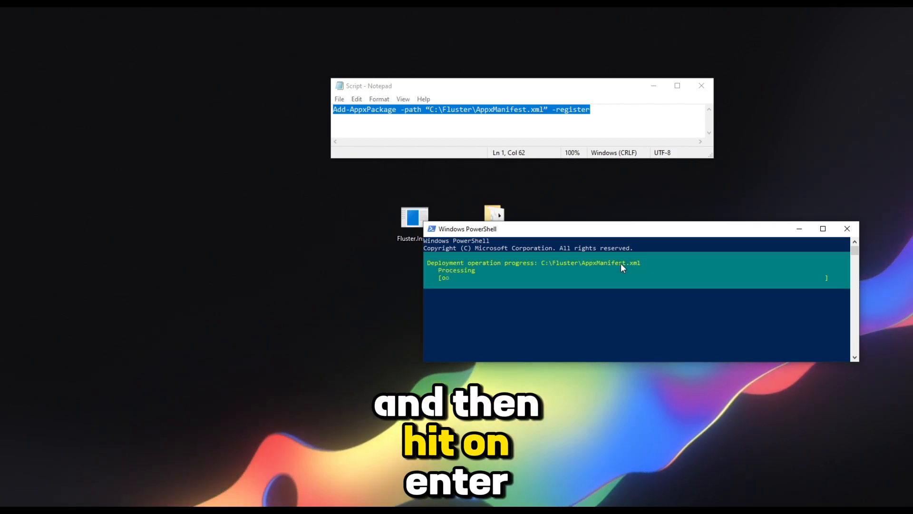